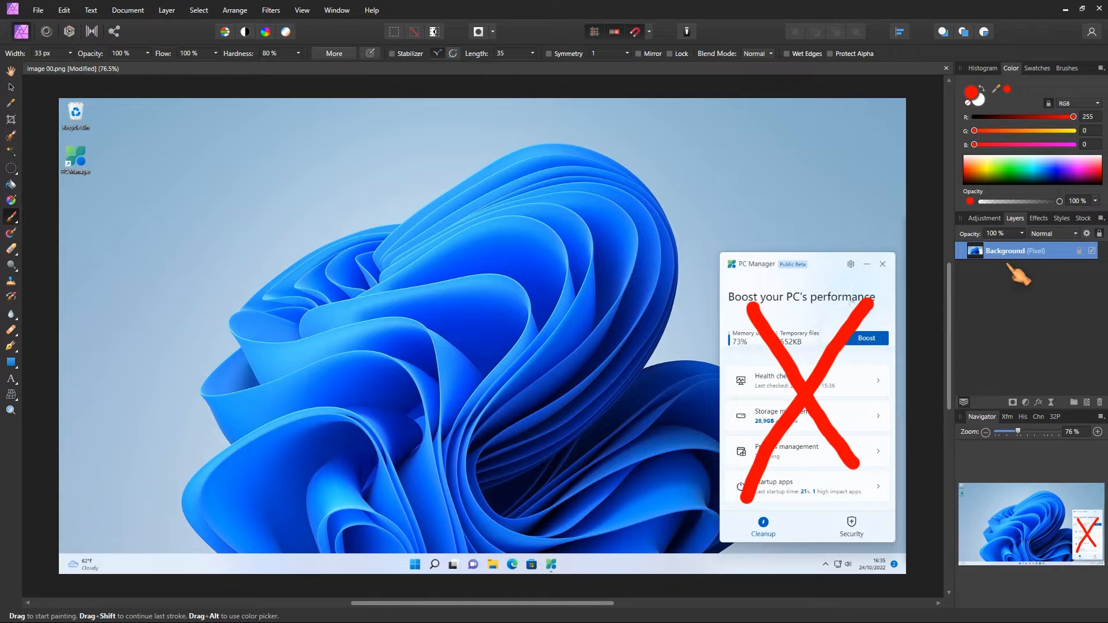
- Unlock the screenshot's Background layer from its right-click menu in the Layers panel
right_click(1005, 250)
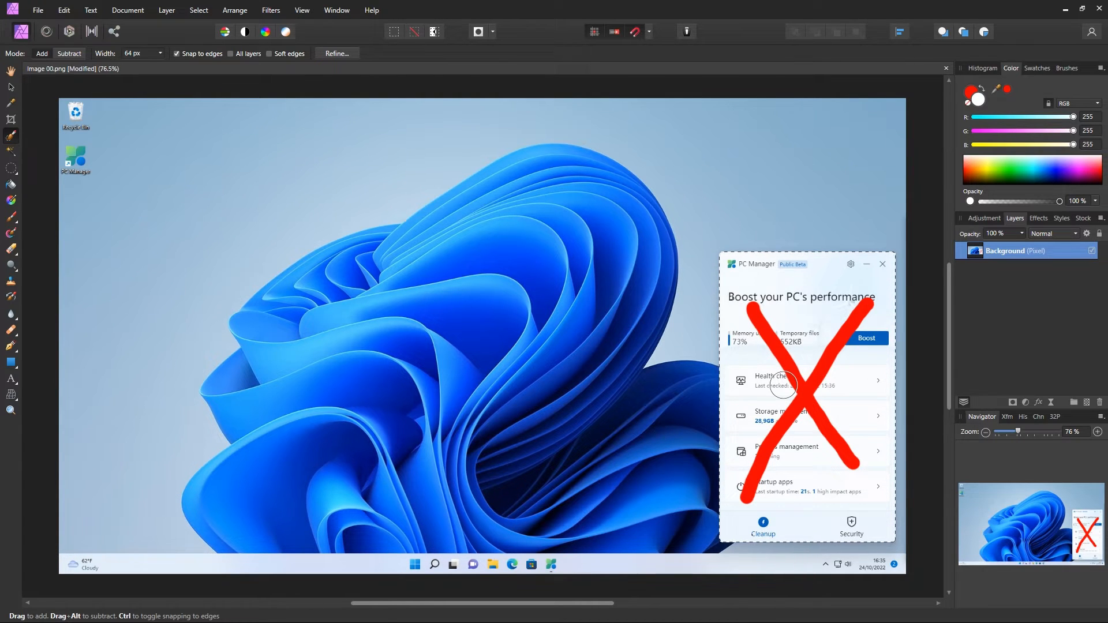
mouse_move(268, 88)
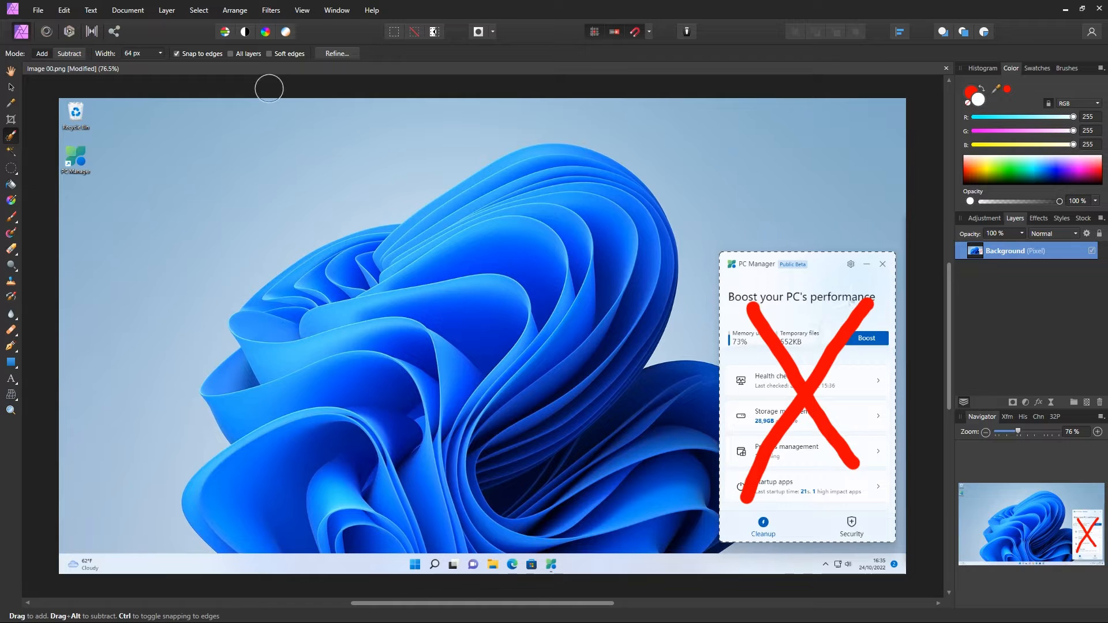
- Invert the PC Manager window selection and cut away the wallpaper and taskbar
left_click(198, 9)
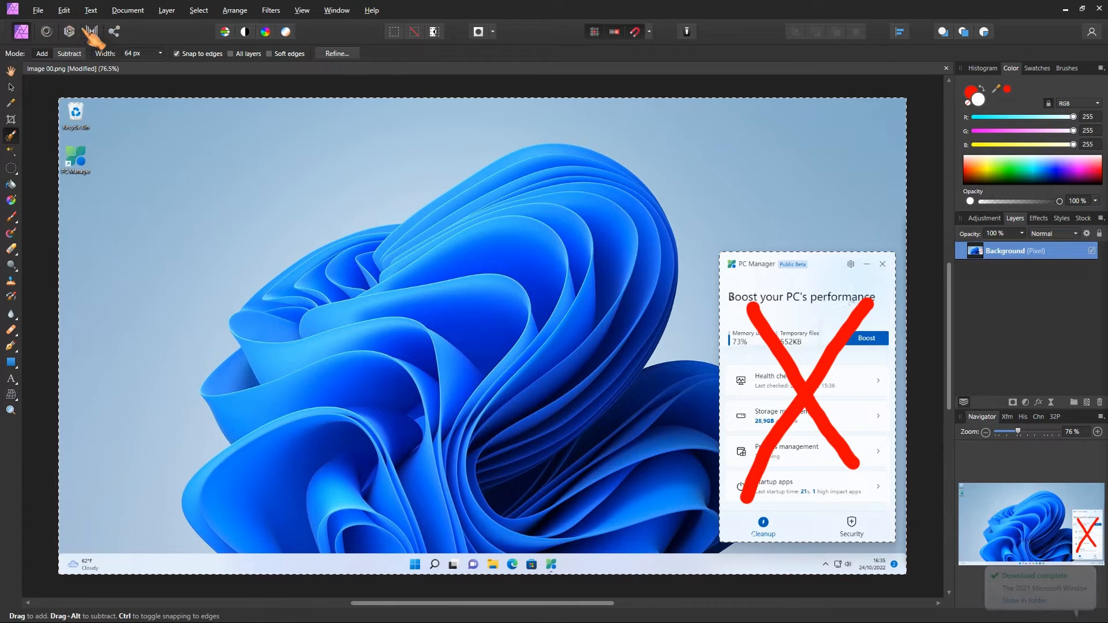
left_click(63, 9)
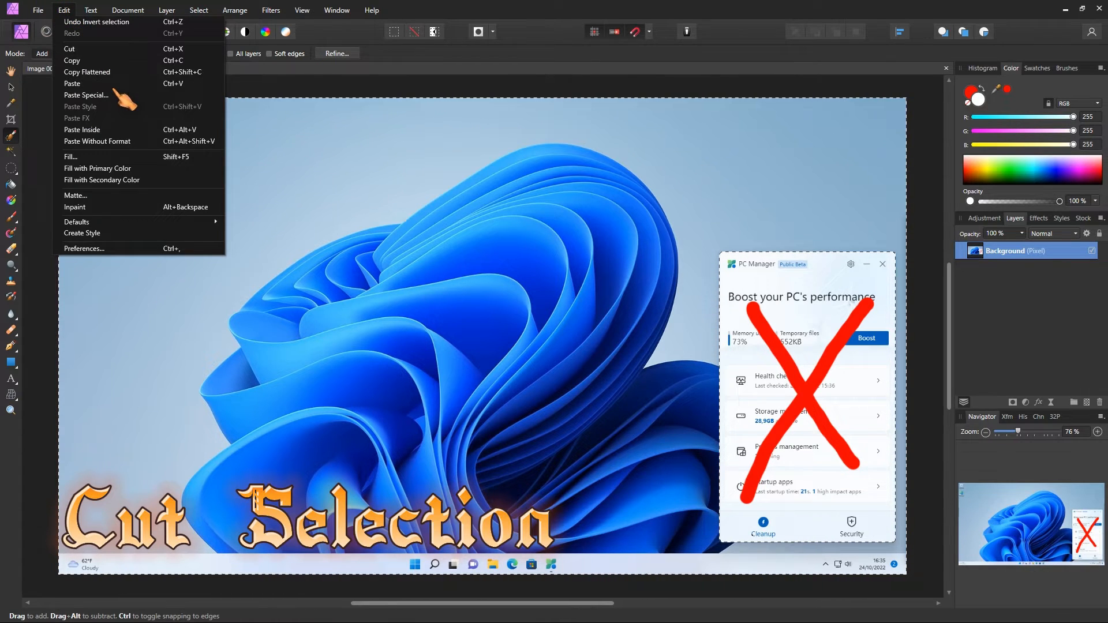
left_click(70, 48)
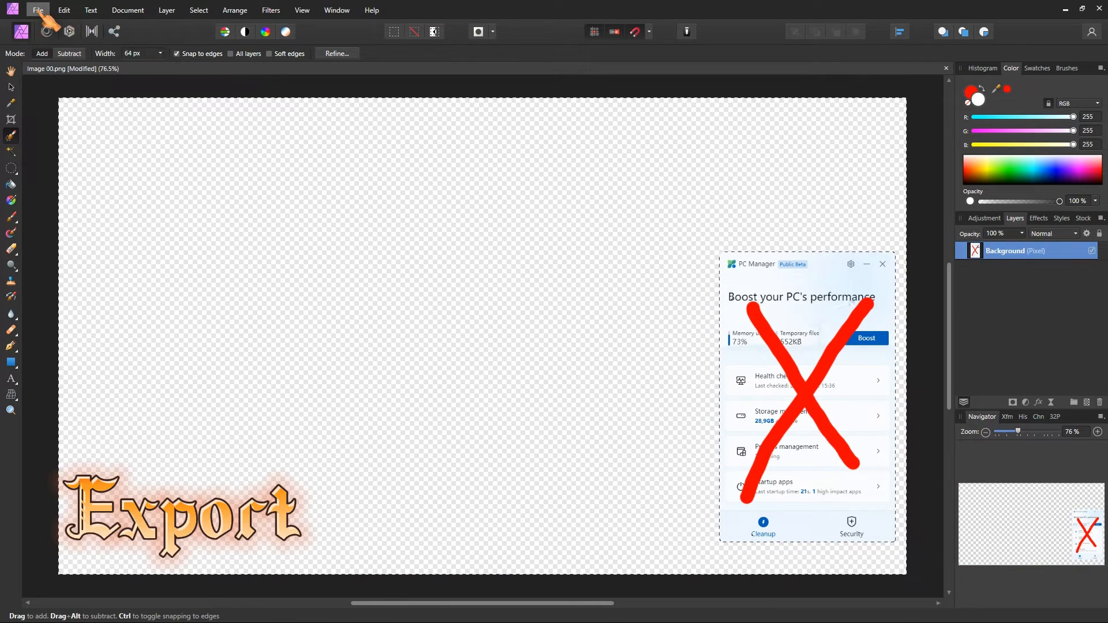
- Export the 398×658 px selection only as PNG, reaching the save dialog
left_click(37, 10)
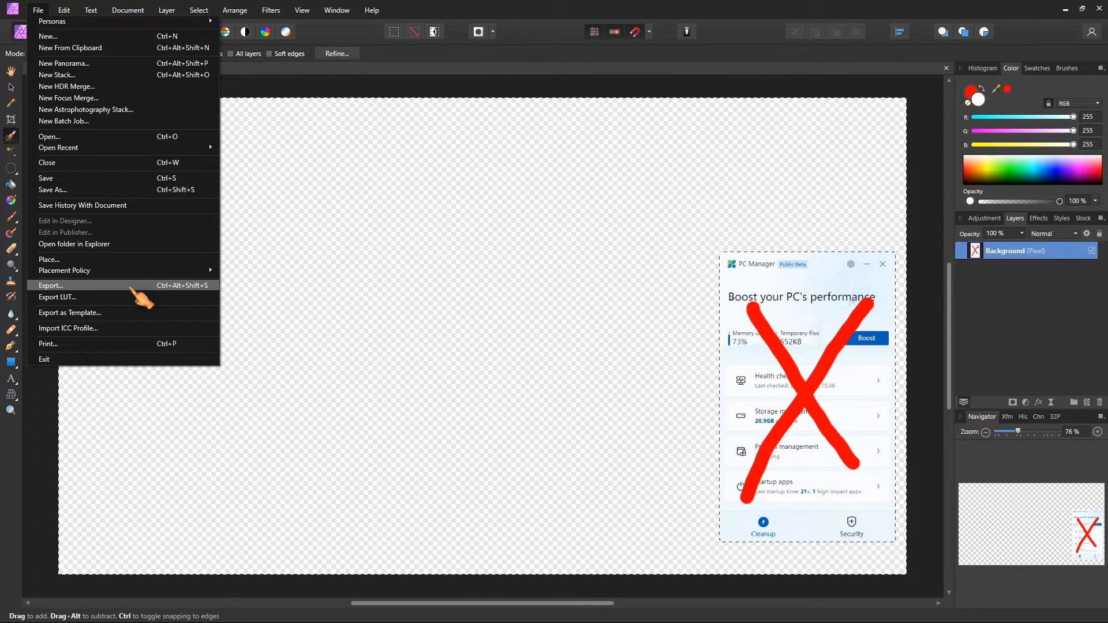
left_click(51, 285)
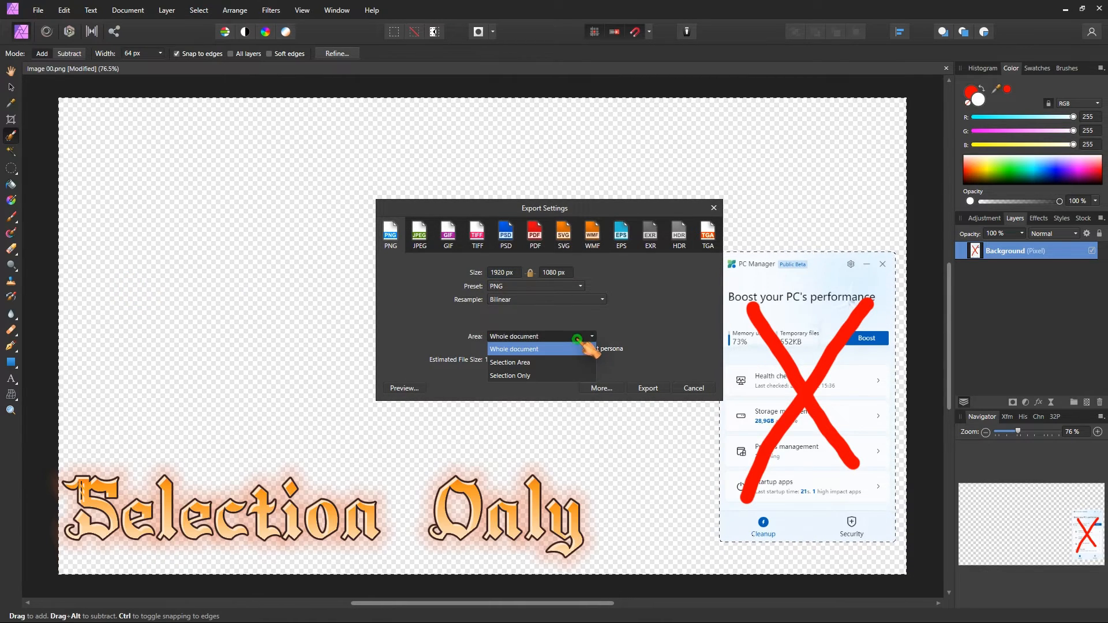
left_click(510, 375)
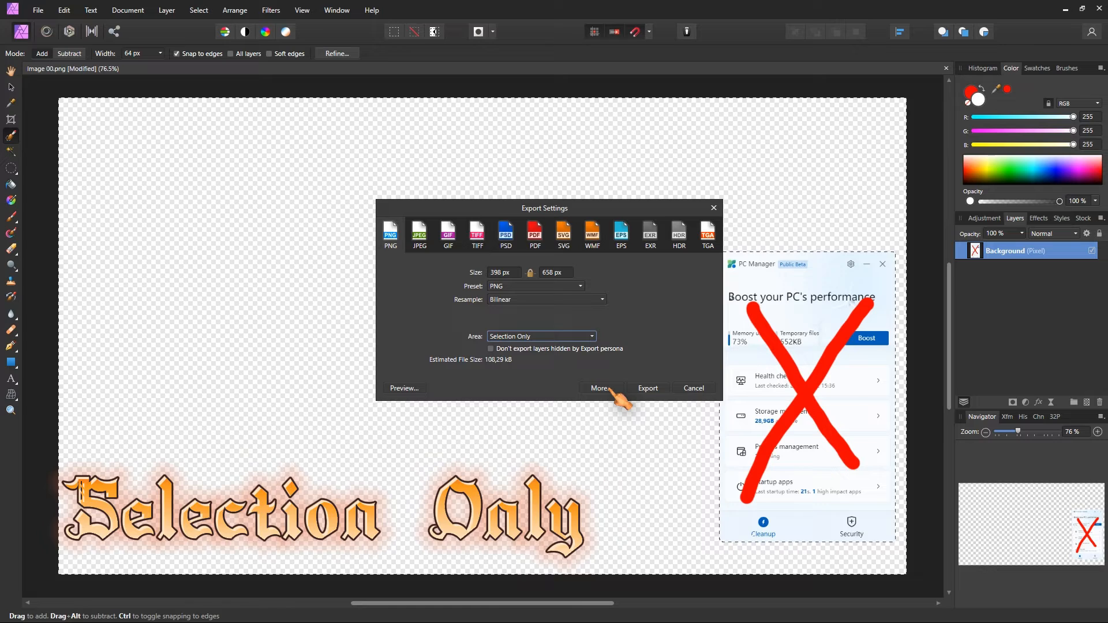
left_click(646, 388)
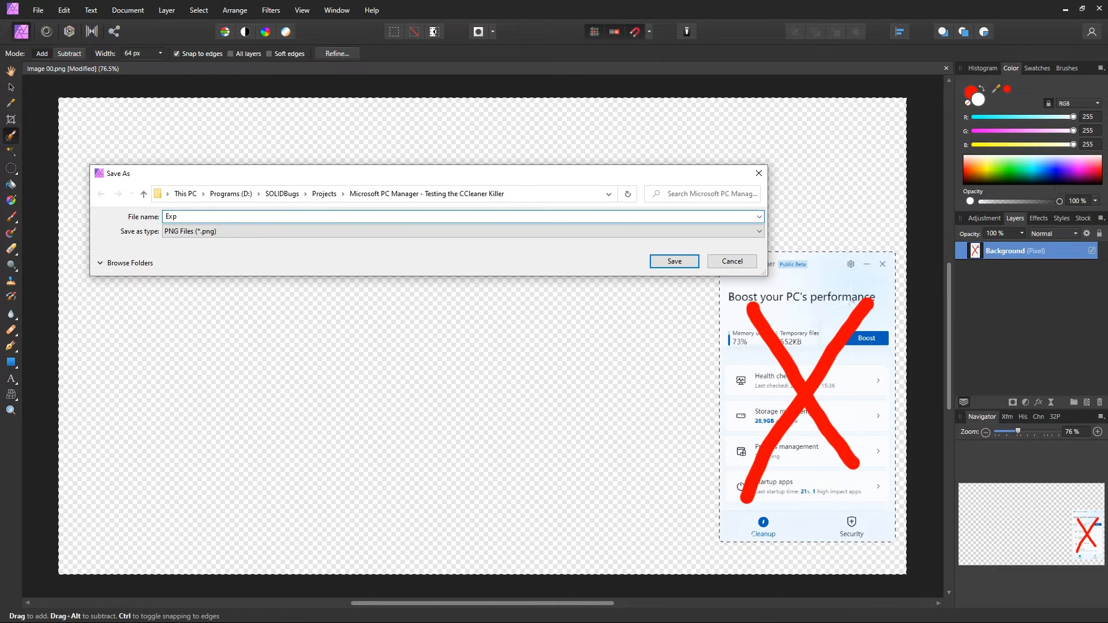